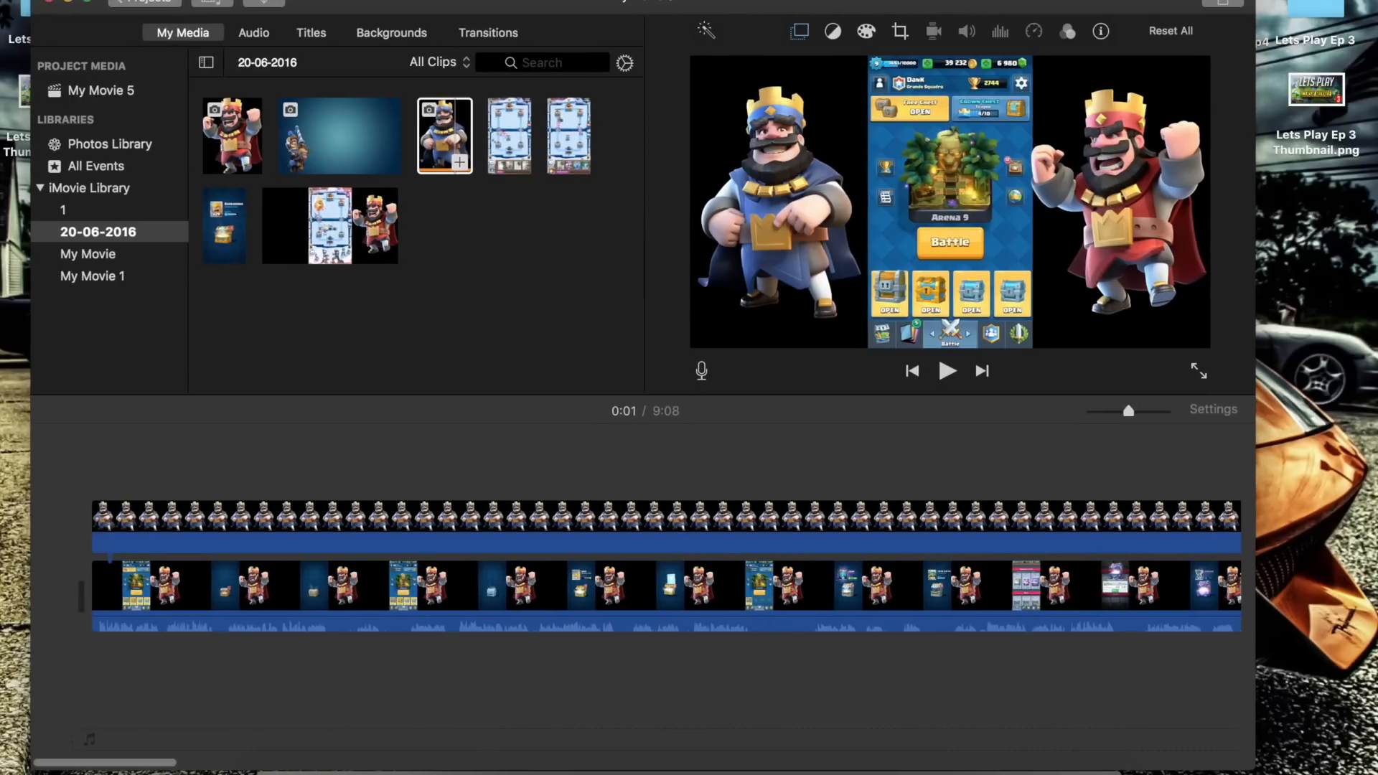
Skim a few points of the timeline, then bring up the Share destinations for the movie.
click(930, 584)
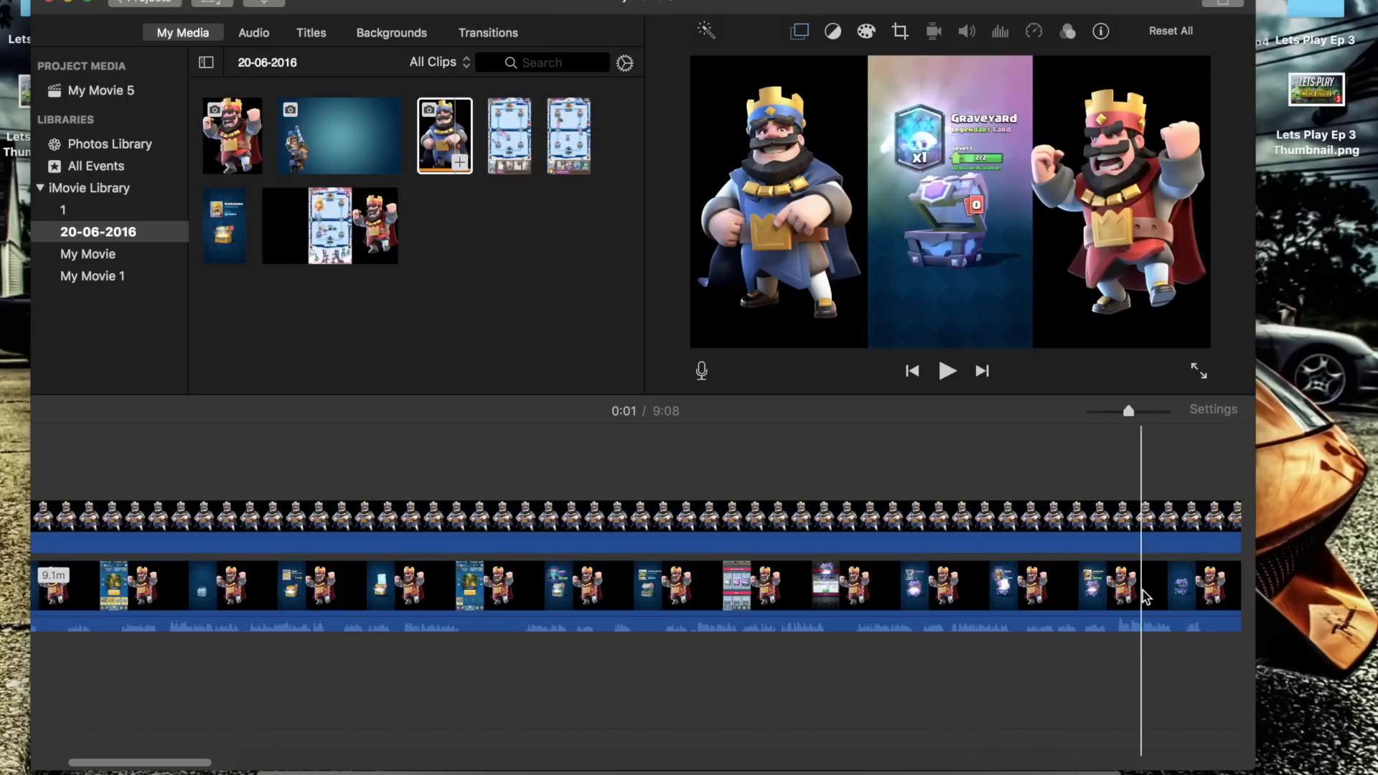
click(712, 566)
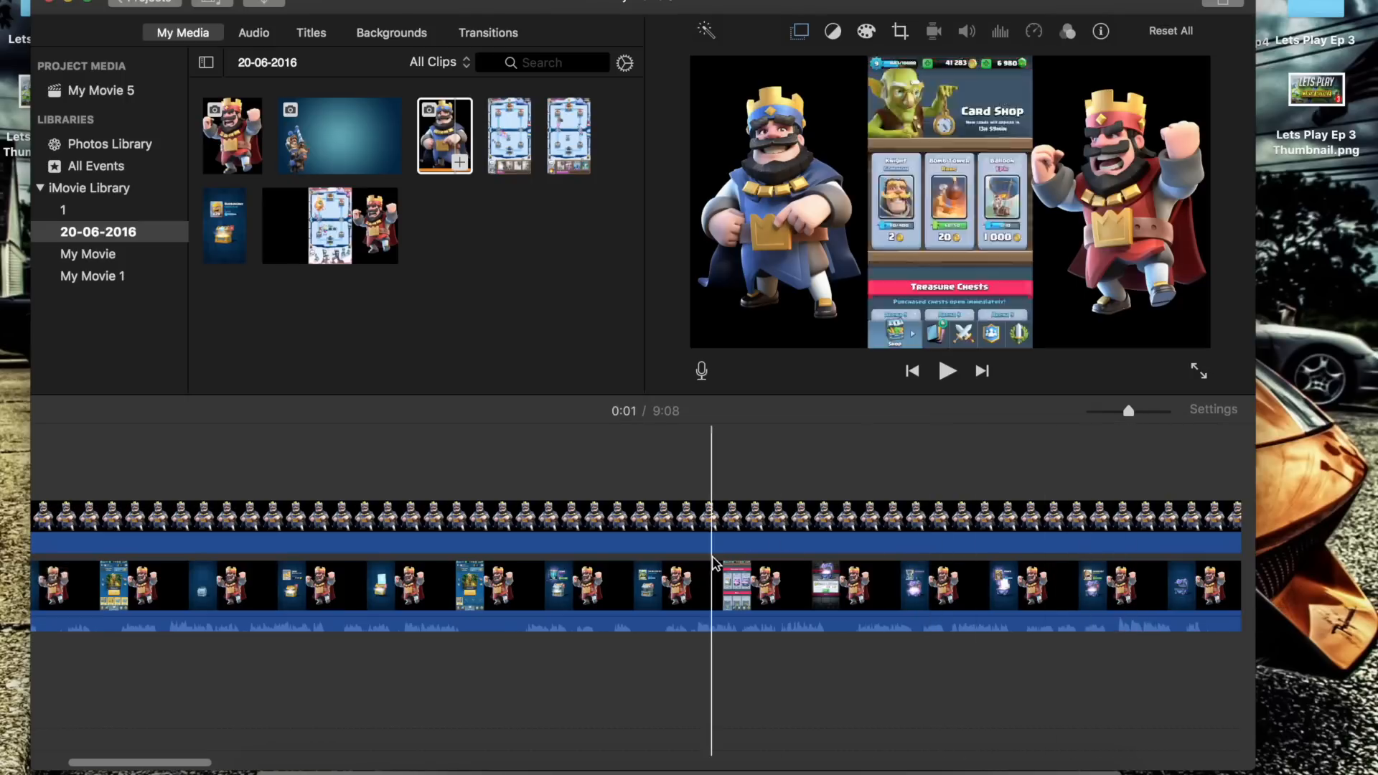
click(626, 560)
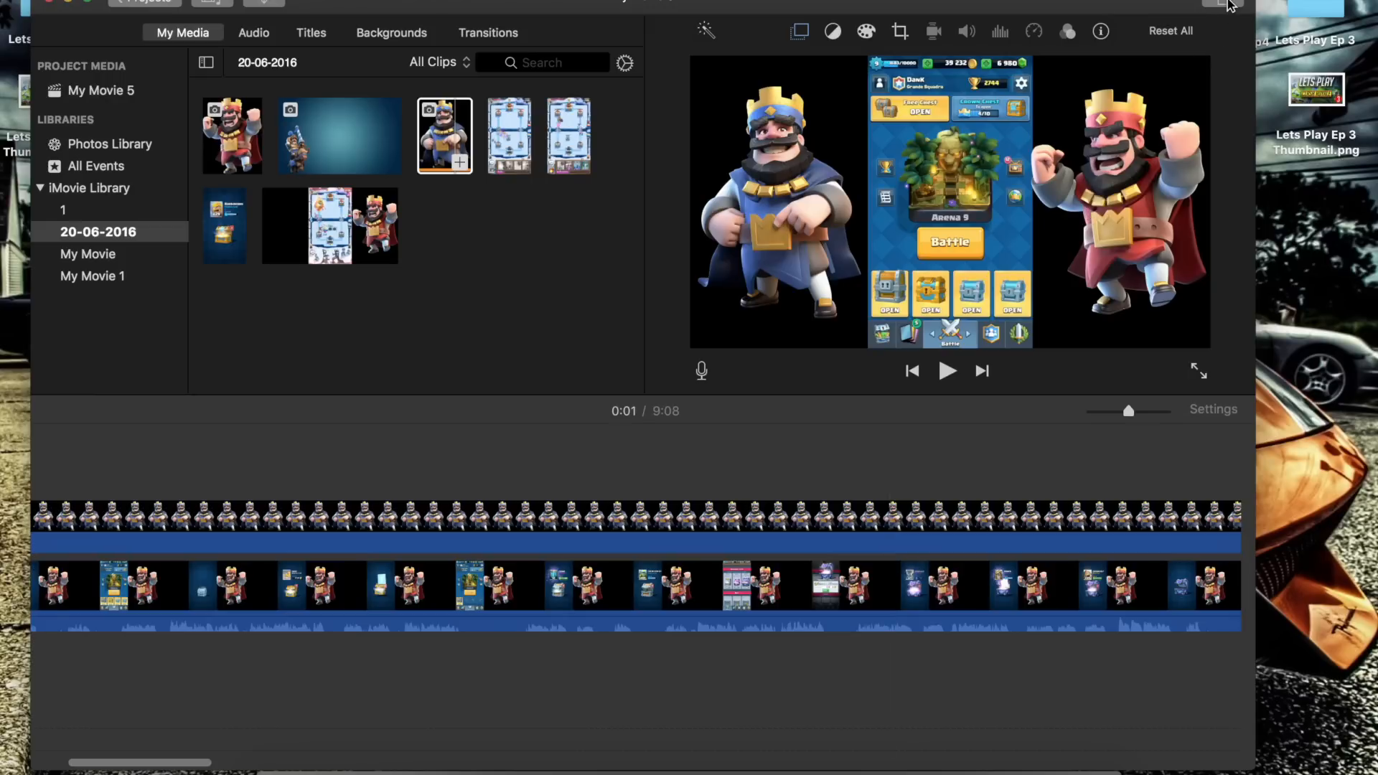
mouse_move(1223, 6)
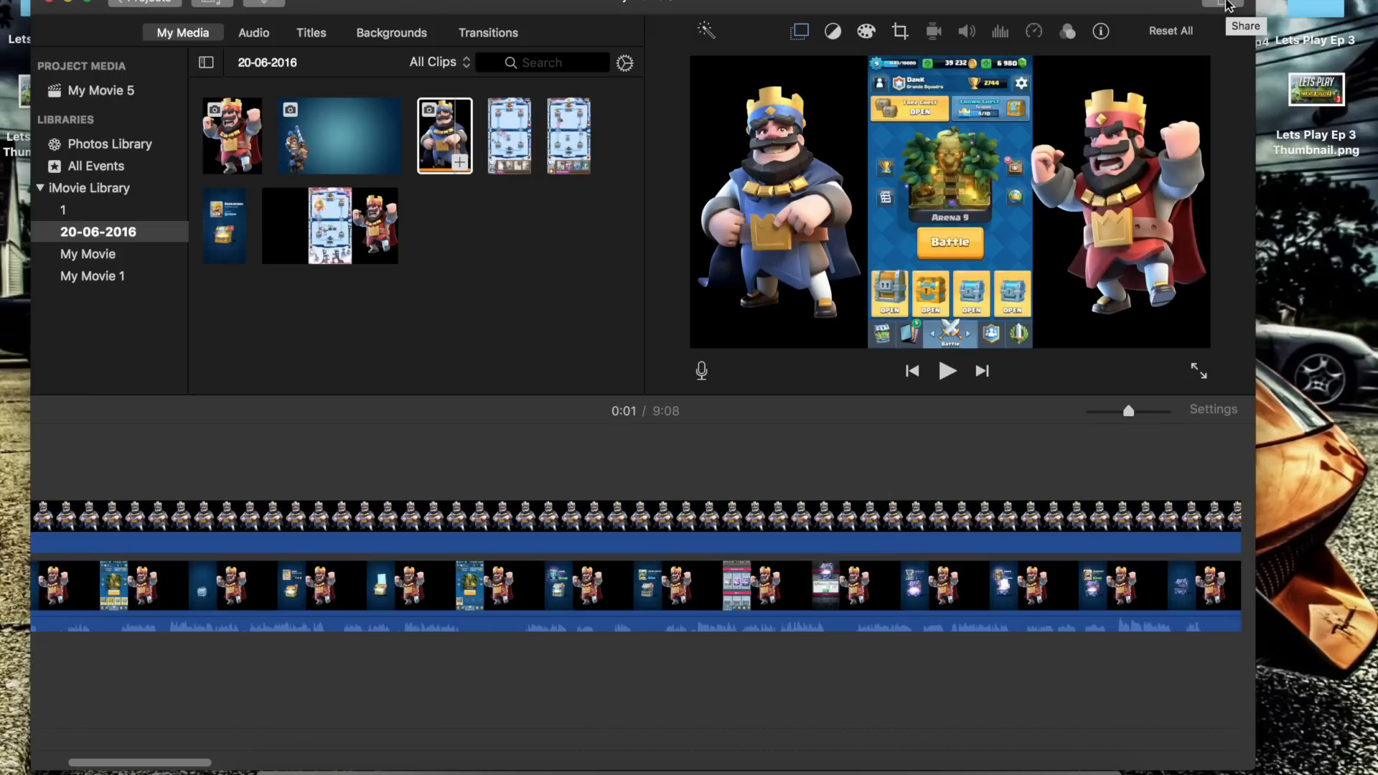
click(1223, 6)
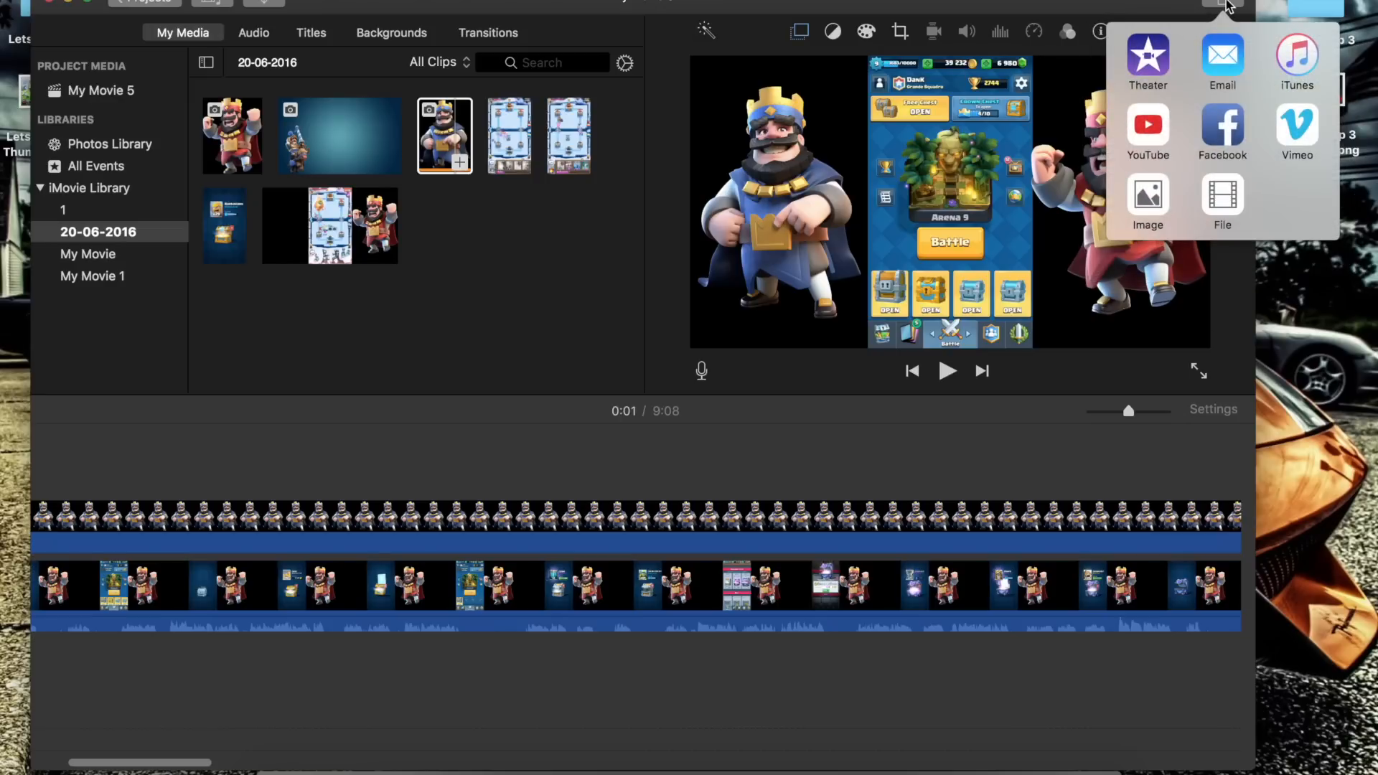
mouse_move(1247, 192)
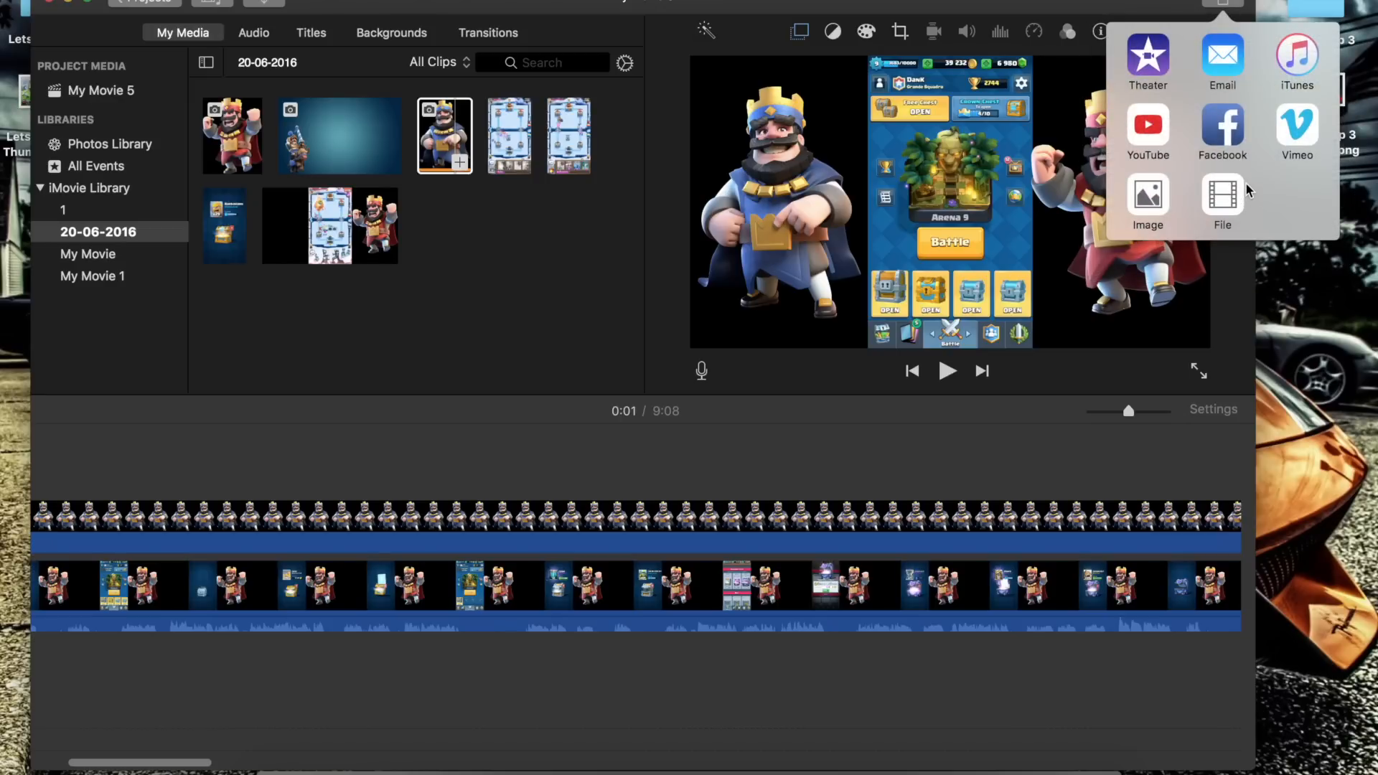
mouse_move(1223, 196)
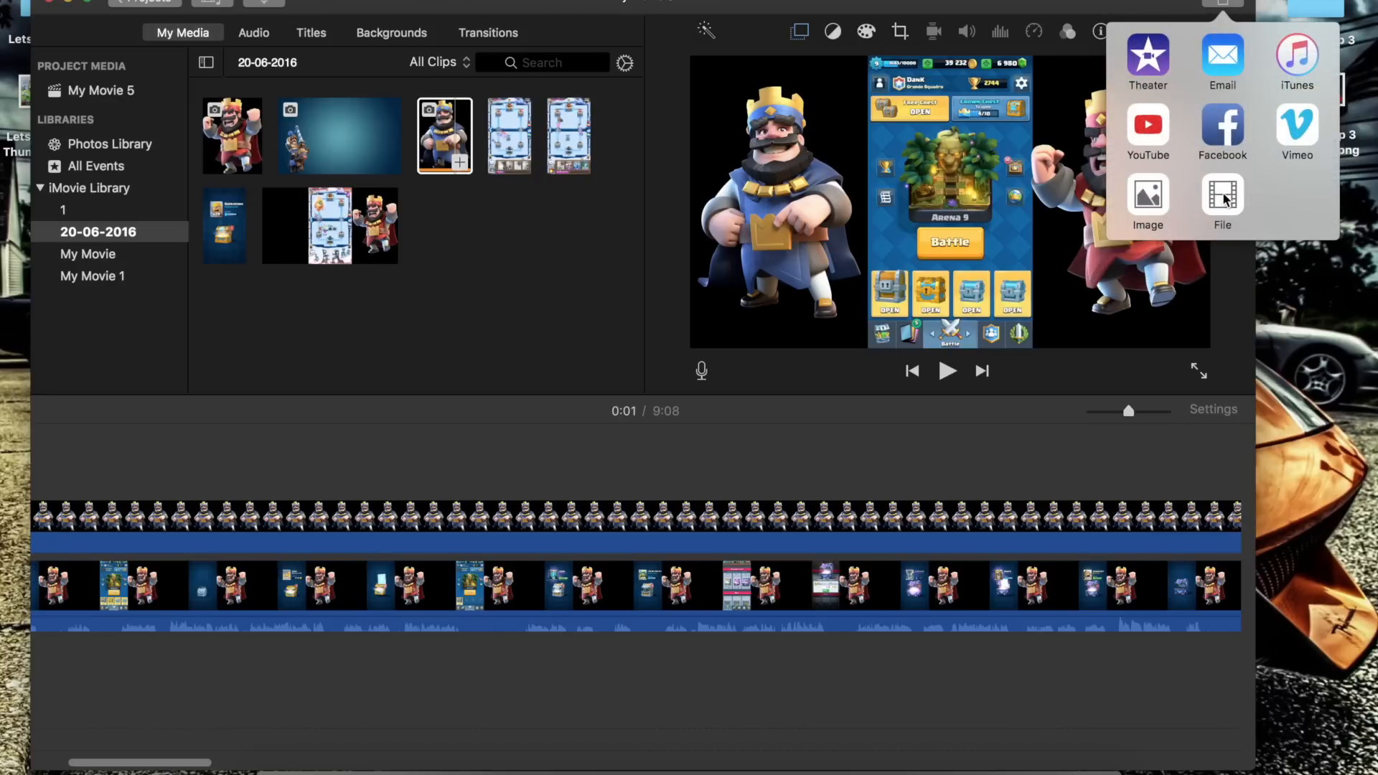
Export as File with Resolution 1080p 60, Quality High and Compress Faster.
click(1223, 197)
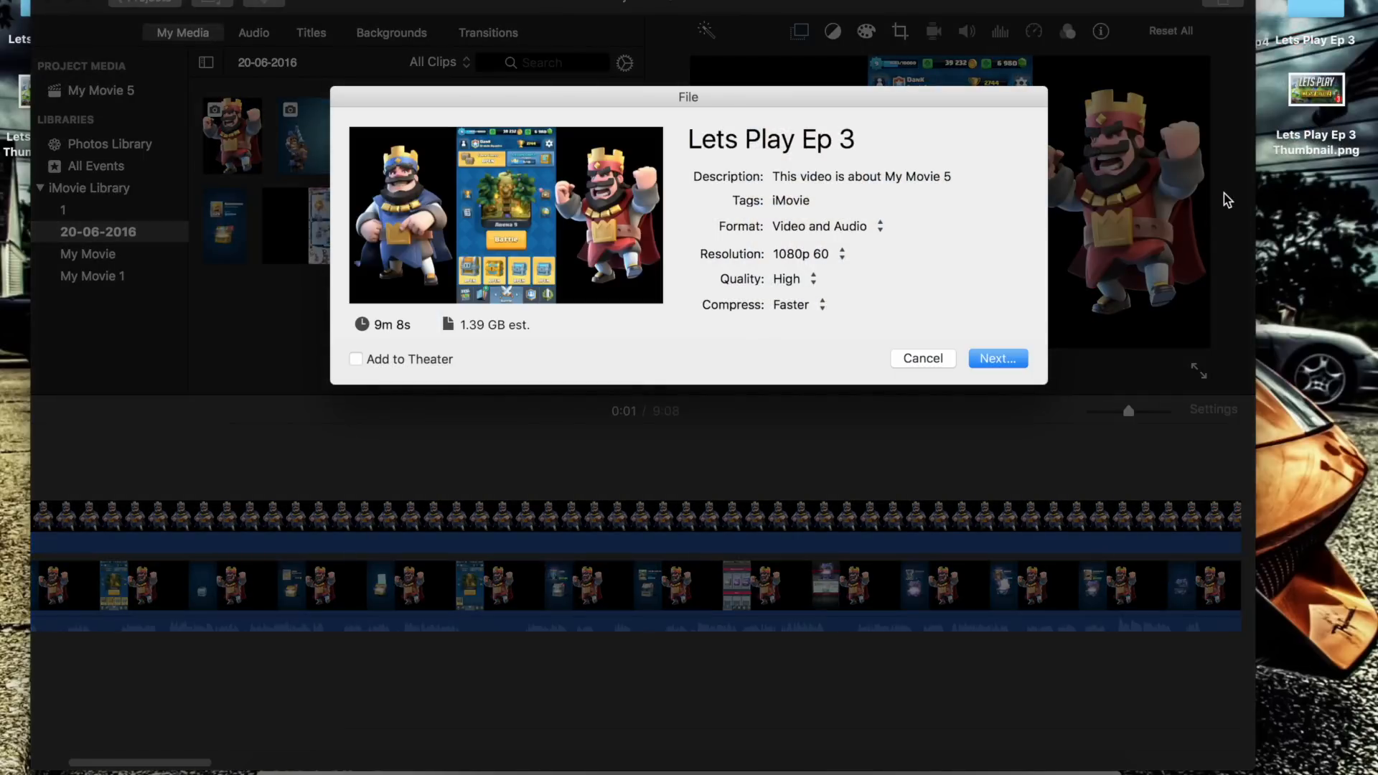
click(861, 177)
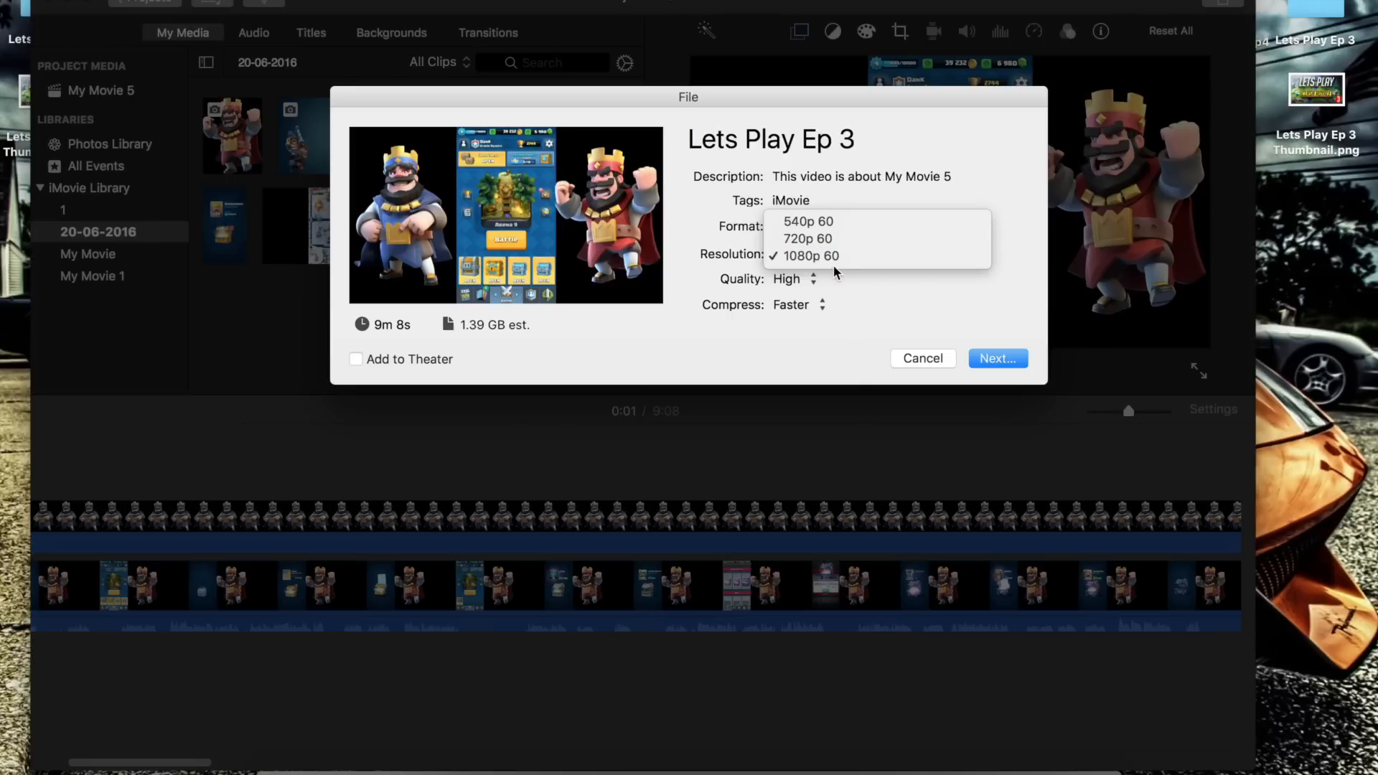
click(811, 255)
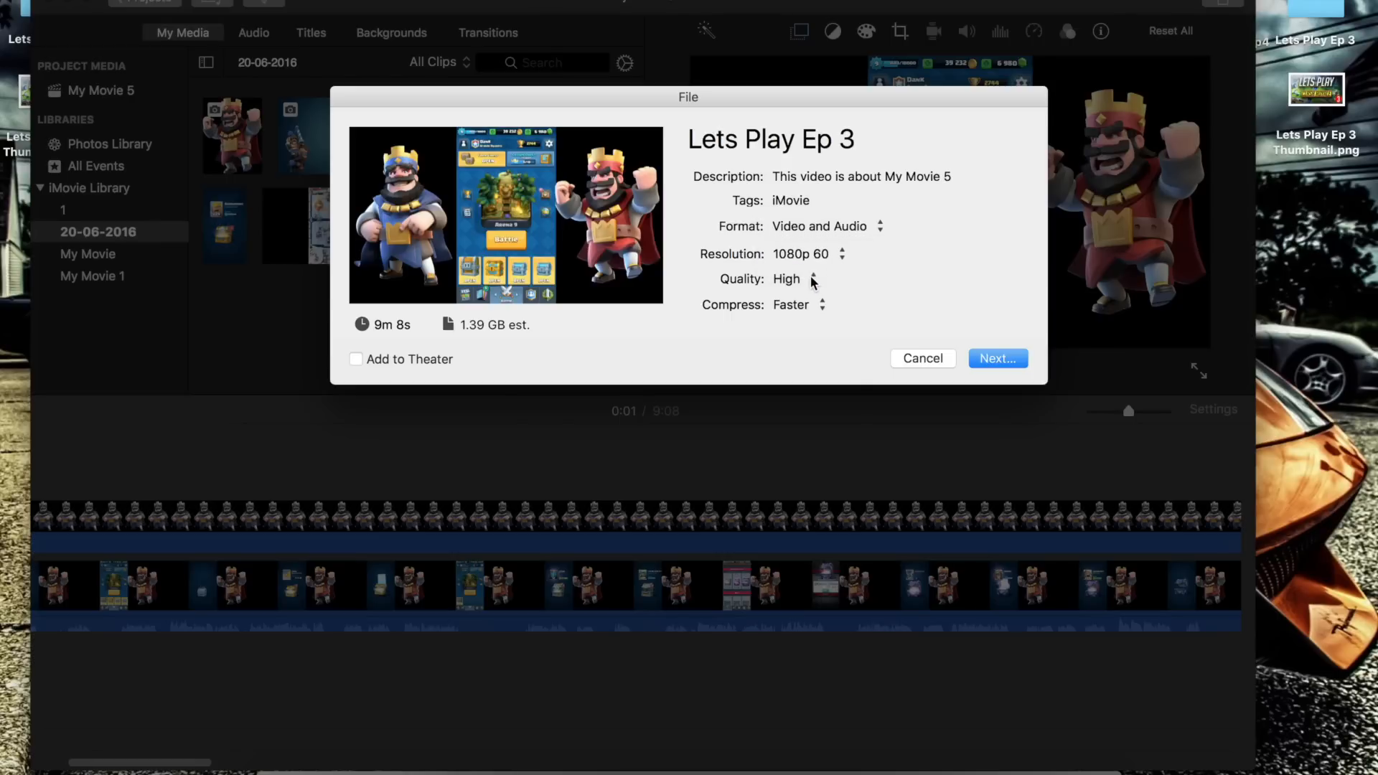
click(811, 278)
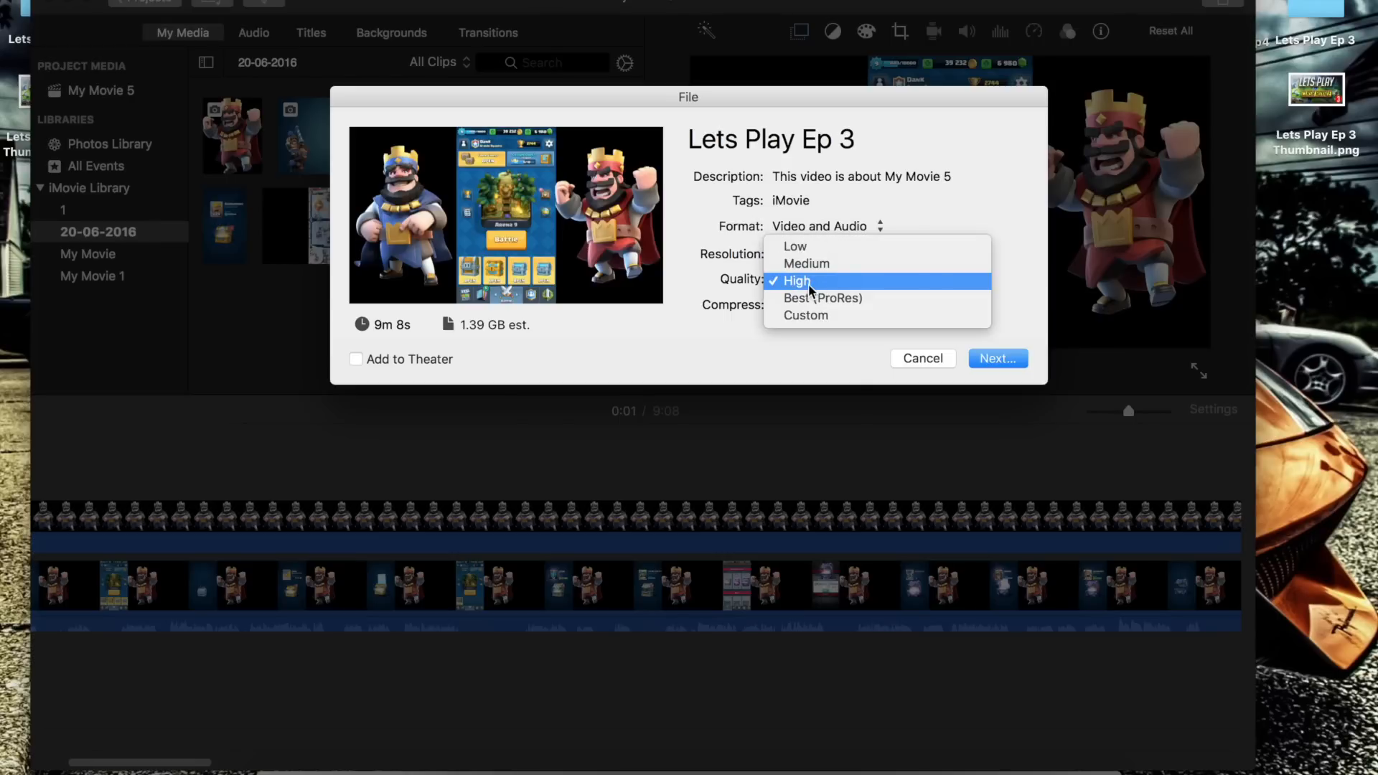
mouse_move(811, 298)
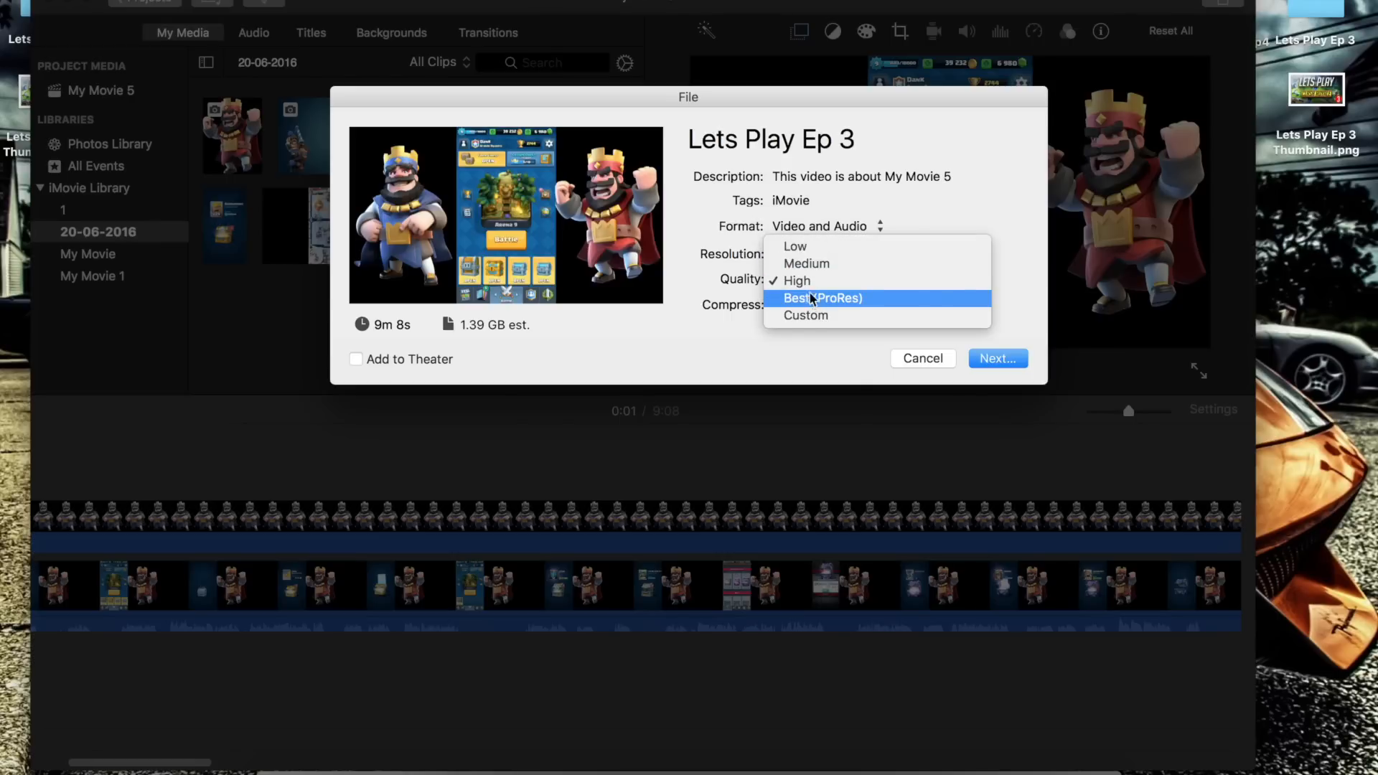
mouse_move(815, 302)
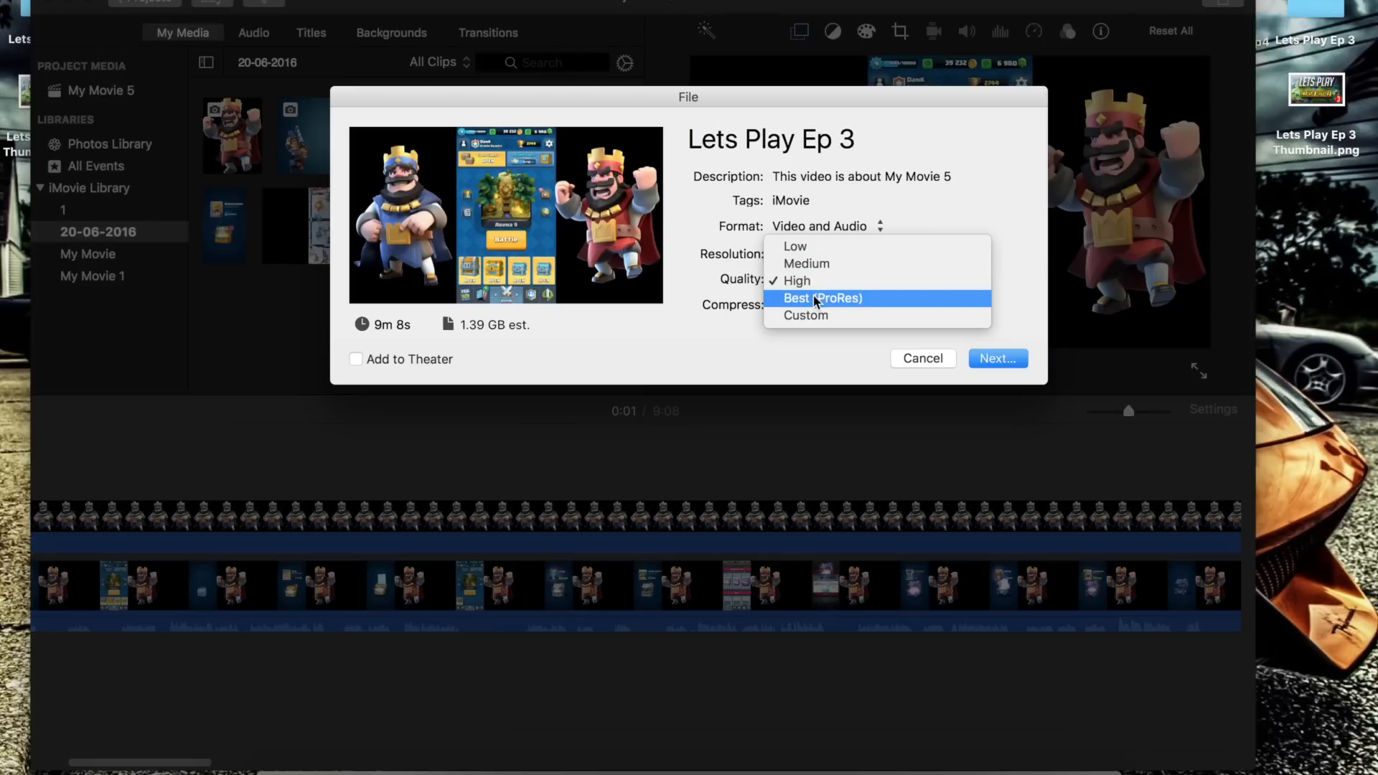
click(798, 282)
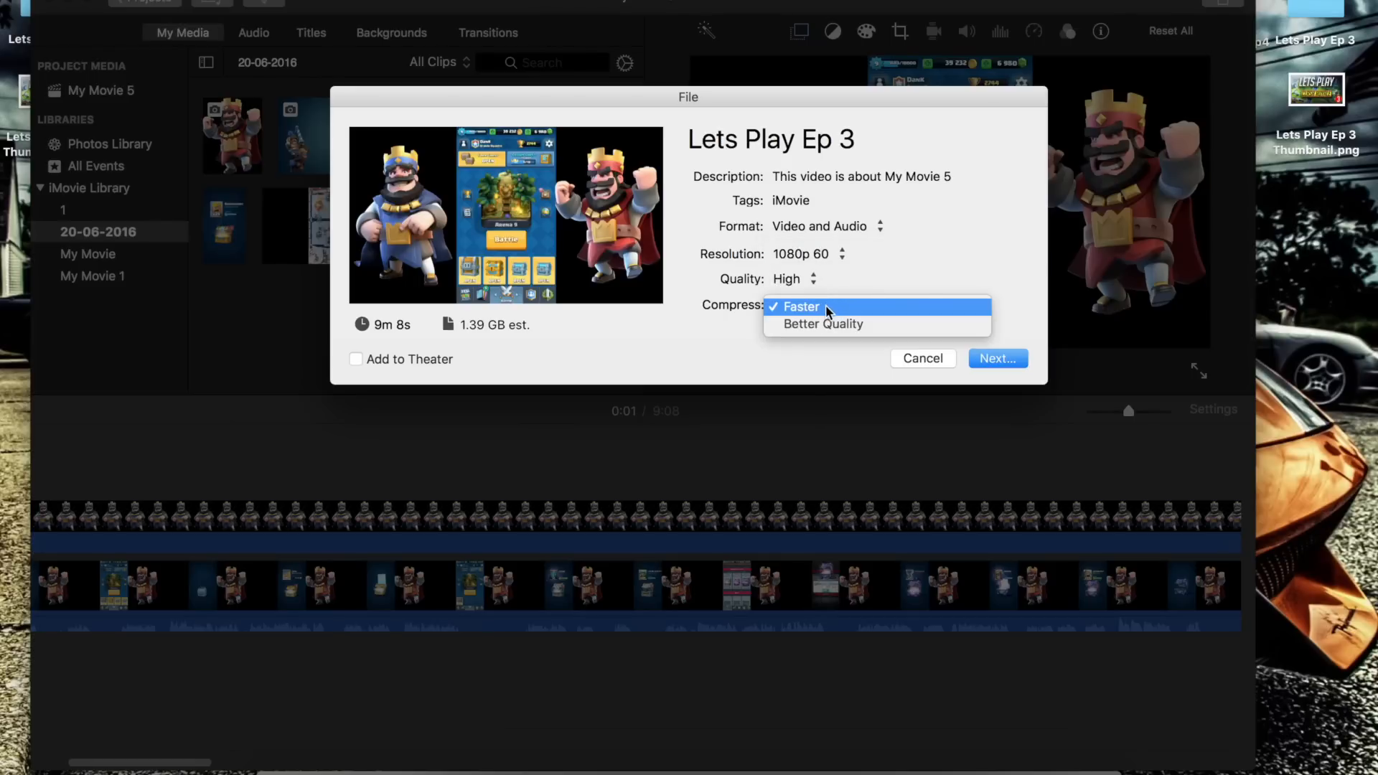
click(801, 306)
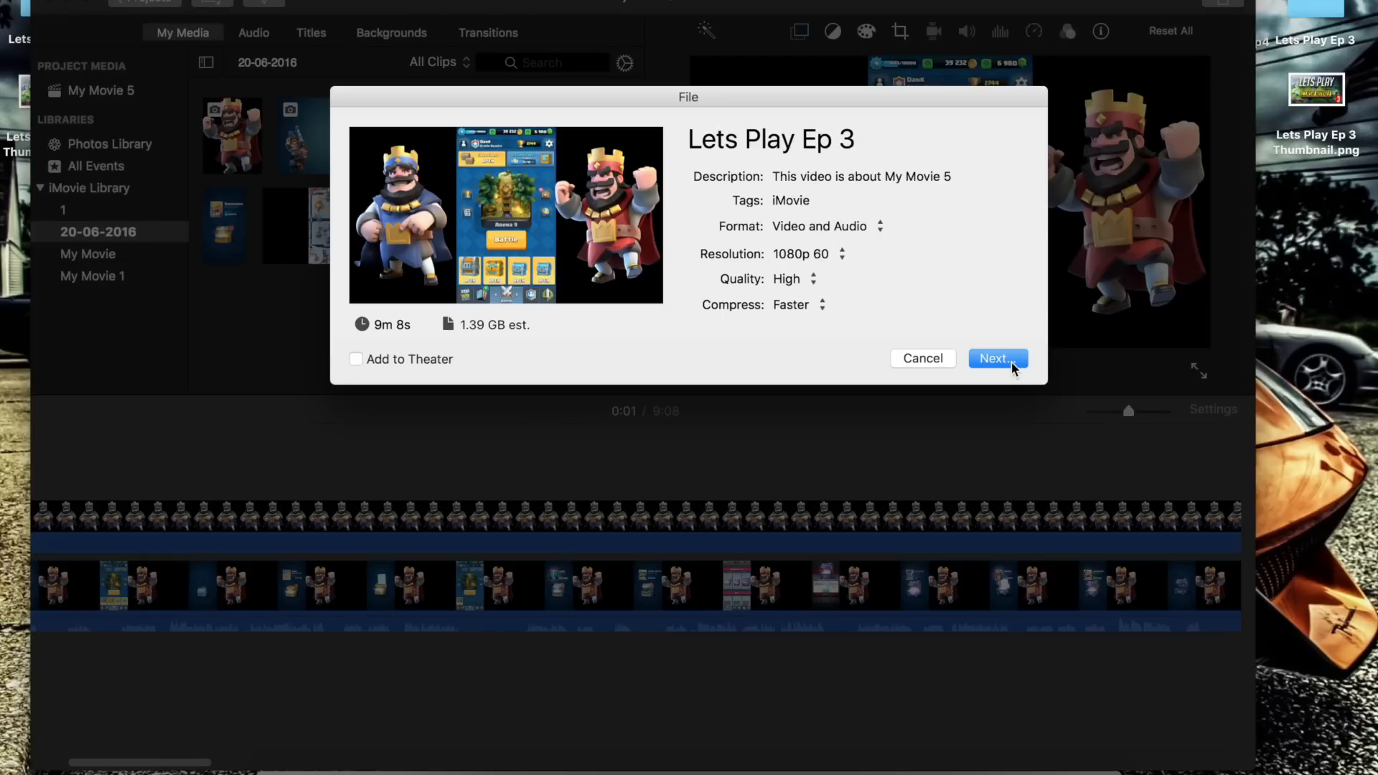
Name the export YouTube on the Desktop and save to start writing YouTube.mp4.
click(997, 359)
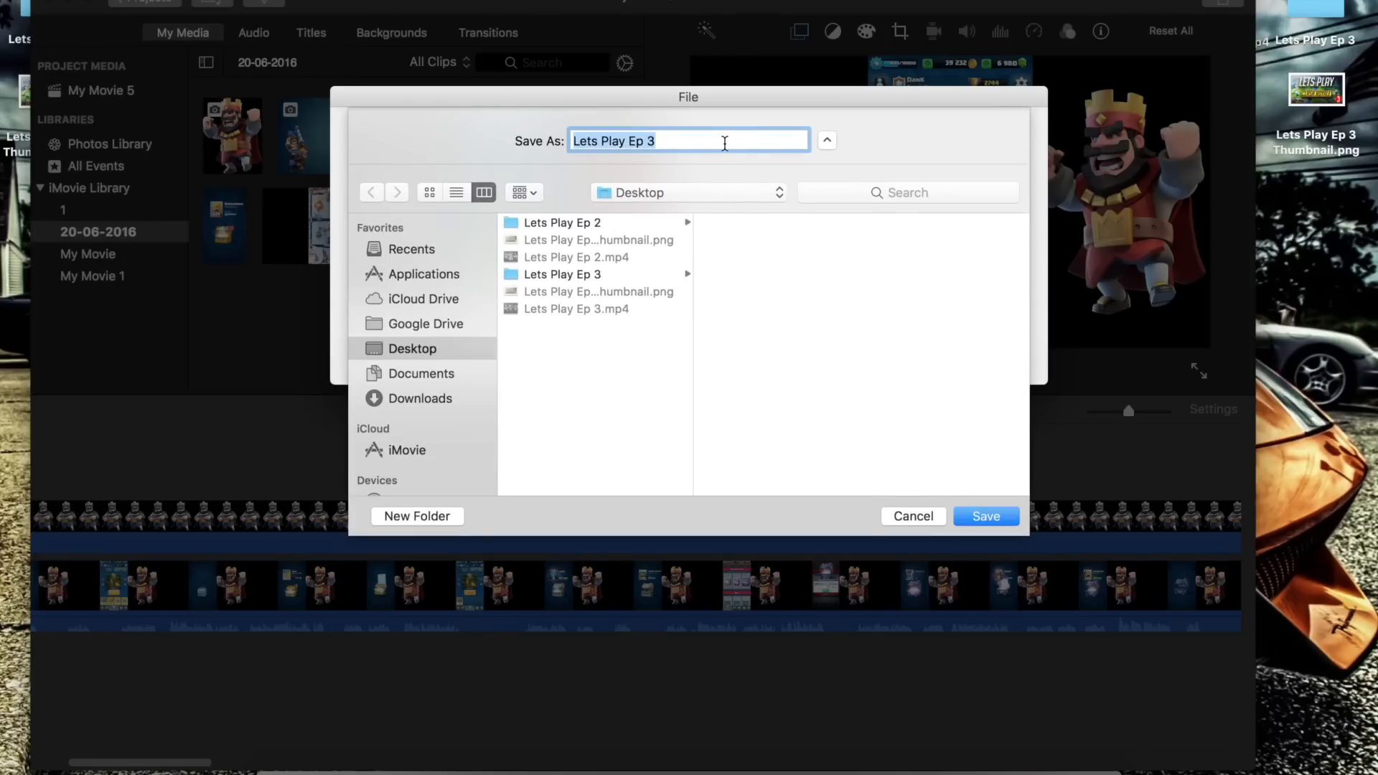
key(Delete)
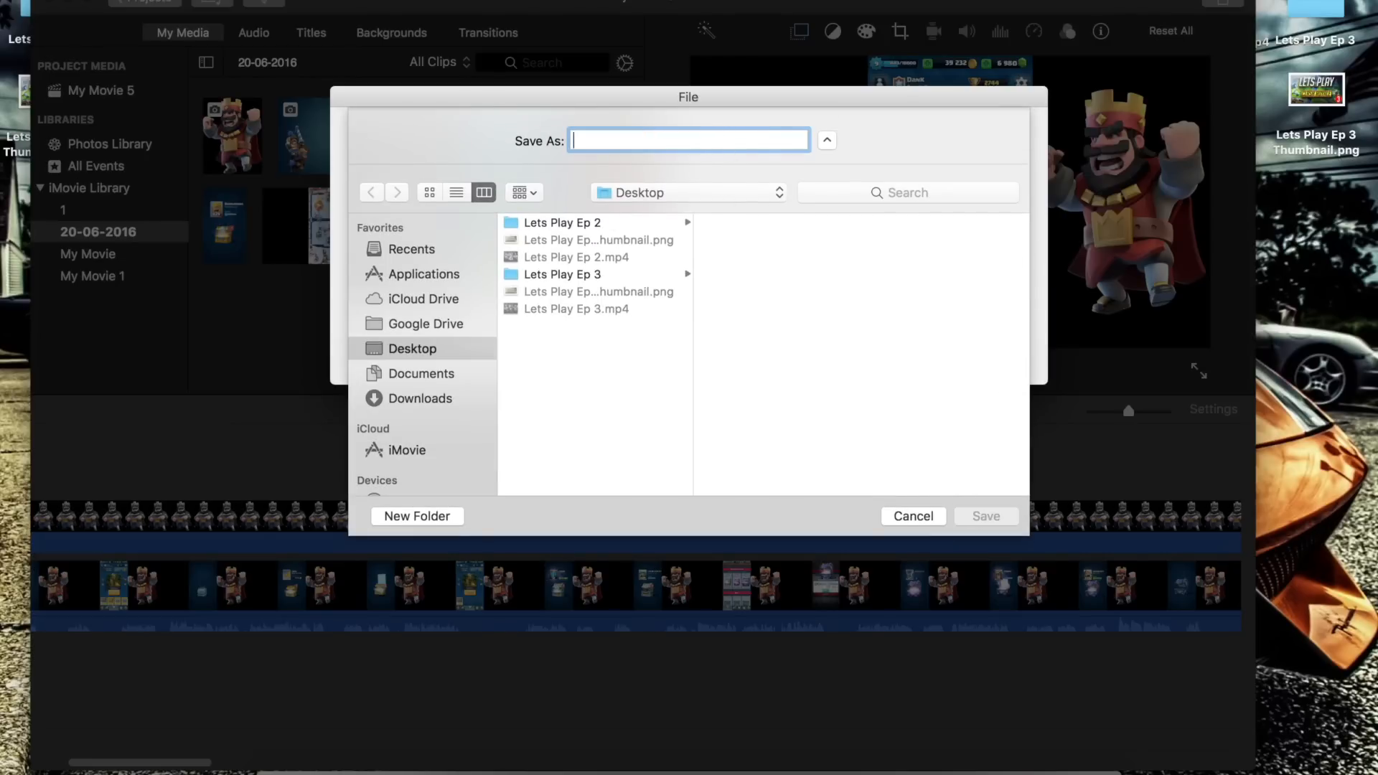
text(YouTube)
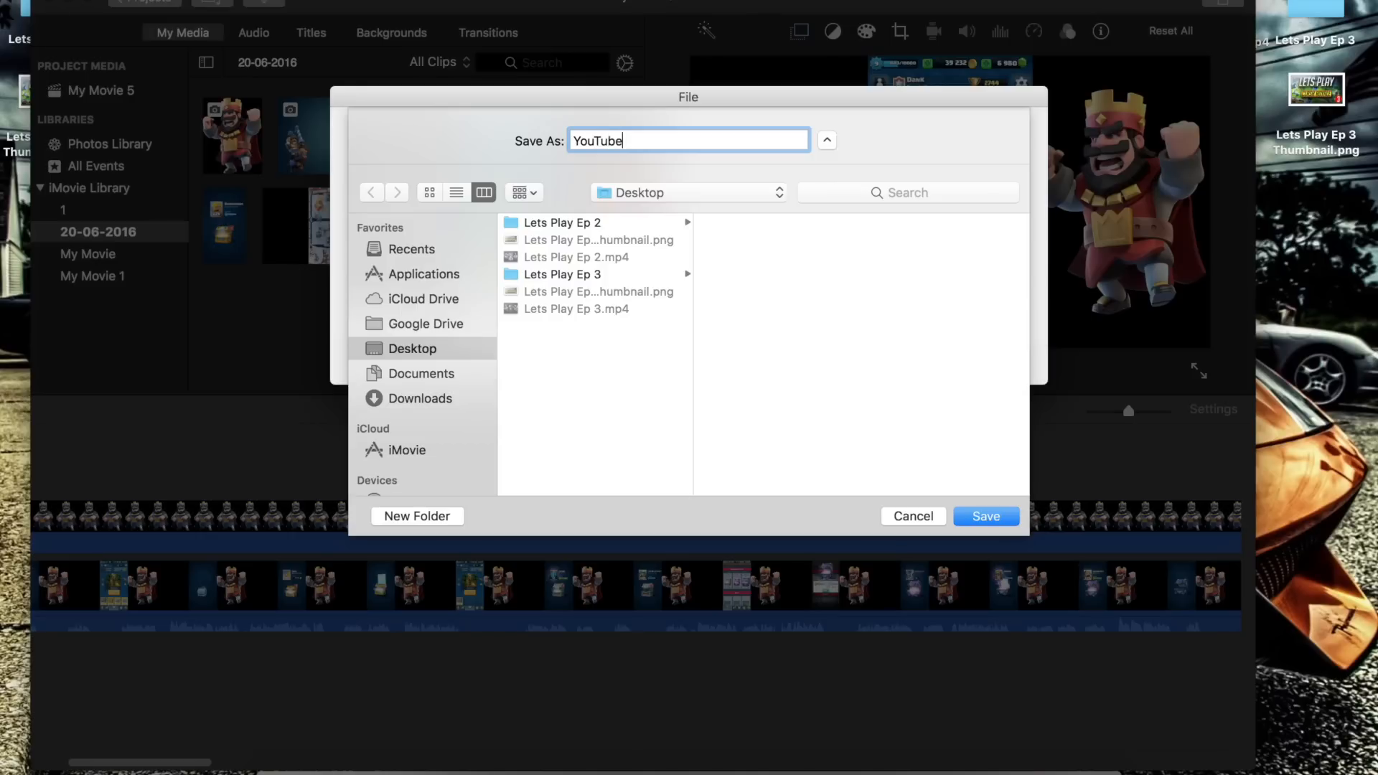
click(985, 515)
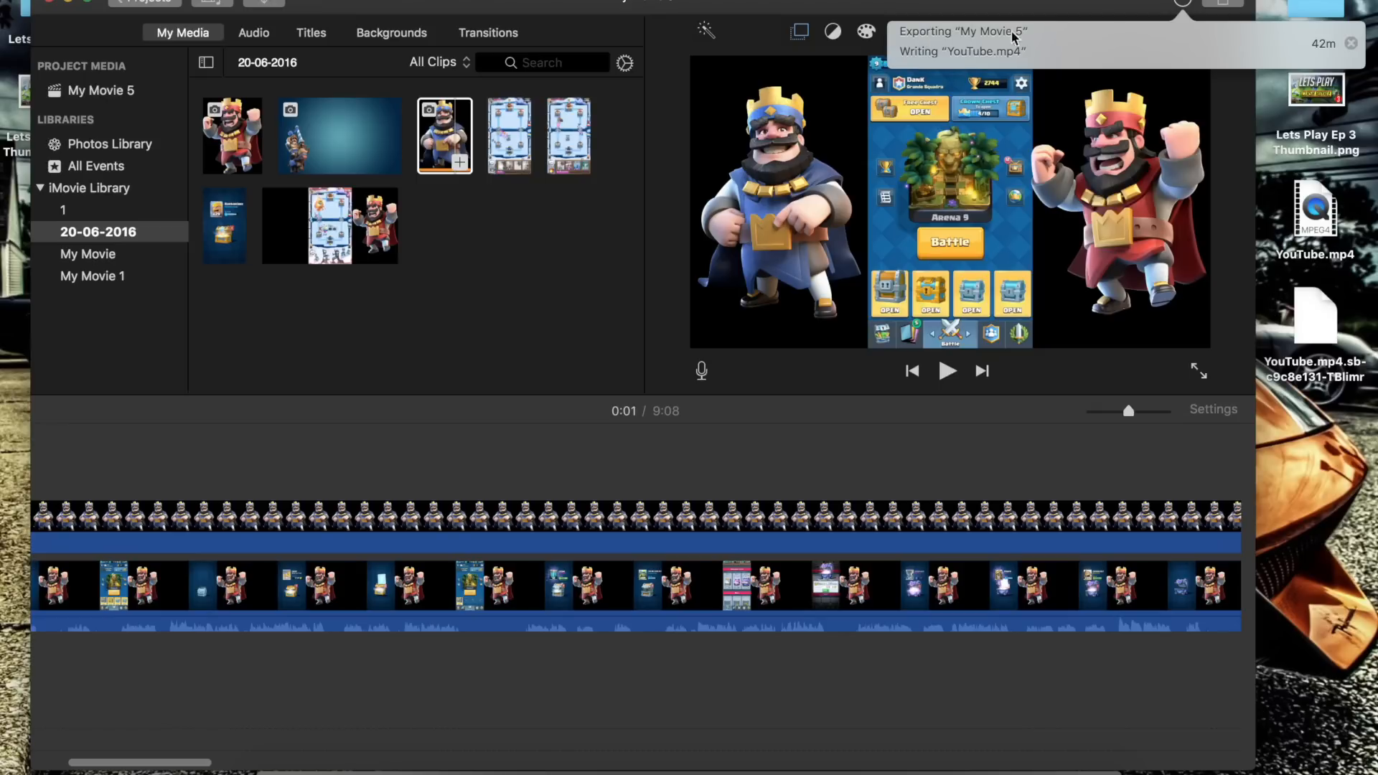
mouse_move(1039, 65)
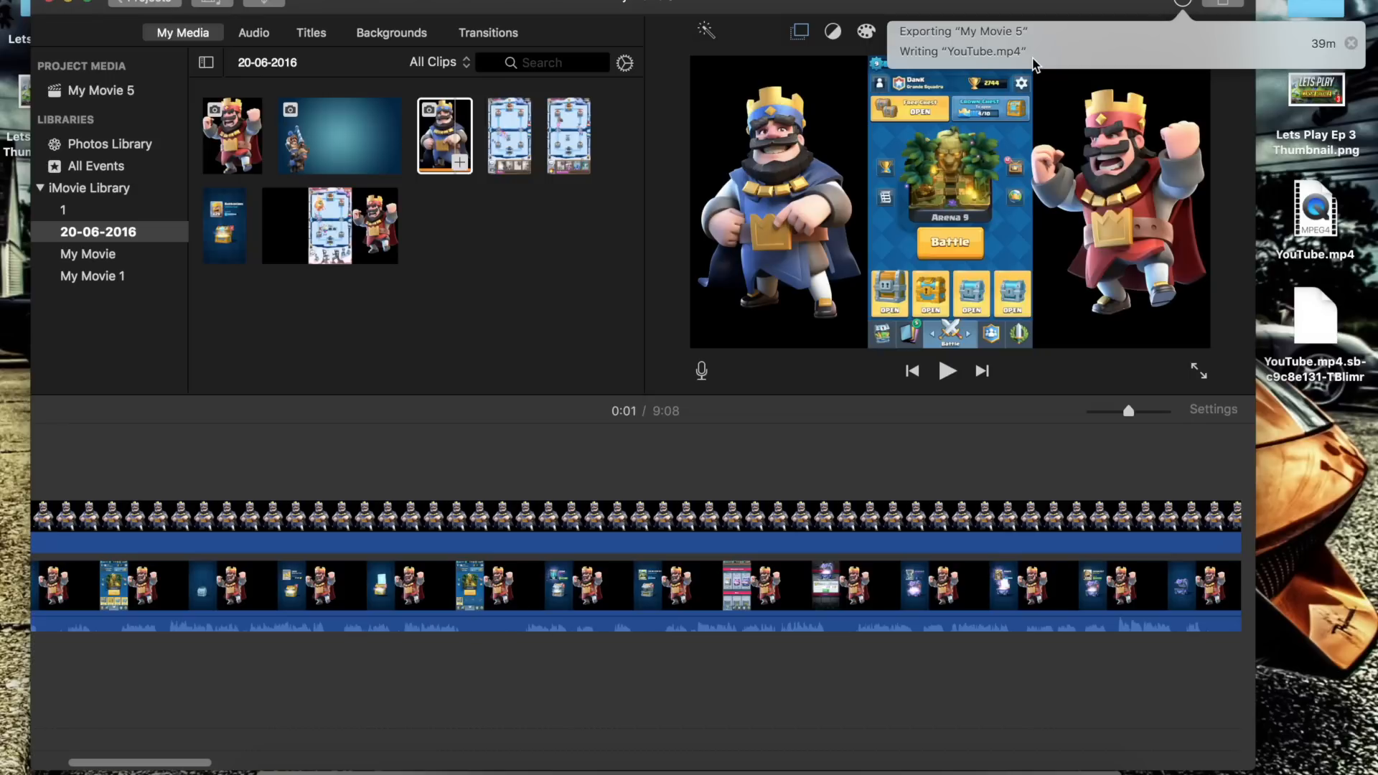
mouse_move(933, 152)
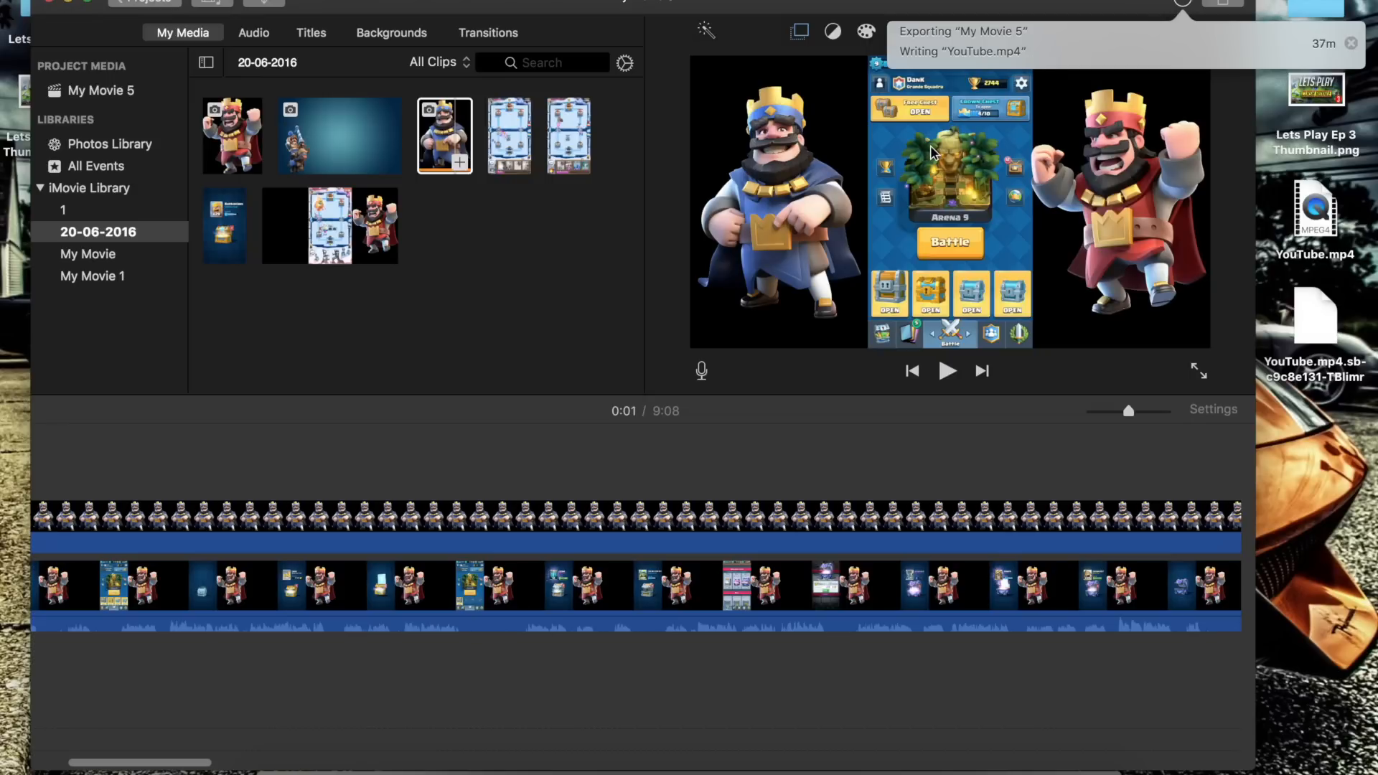